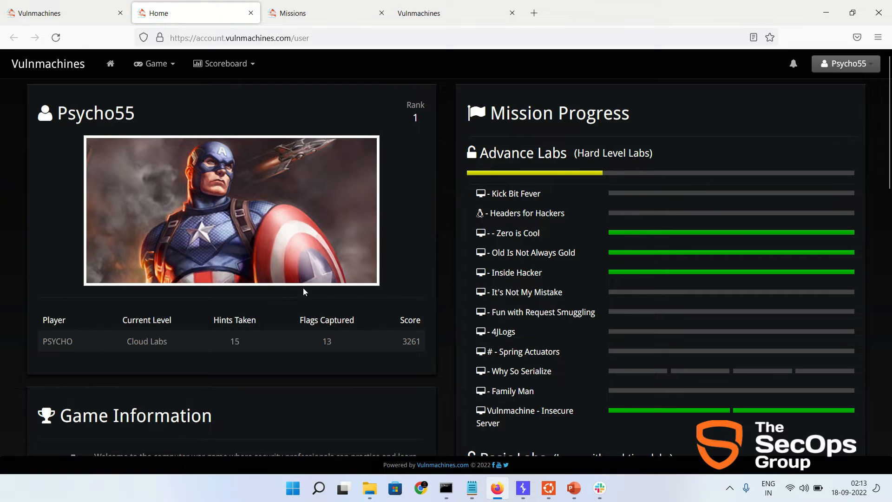
mouse_move(225, 292)
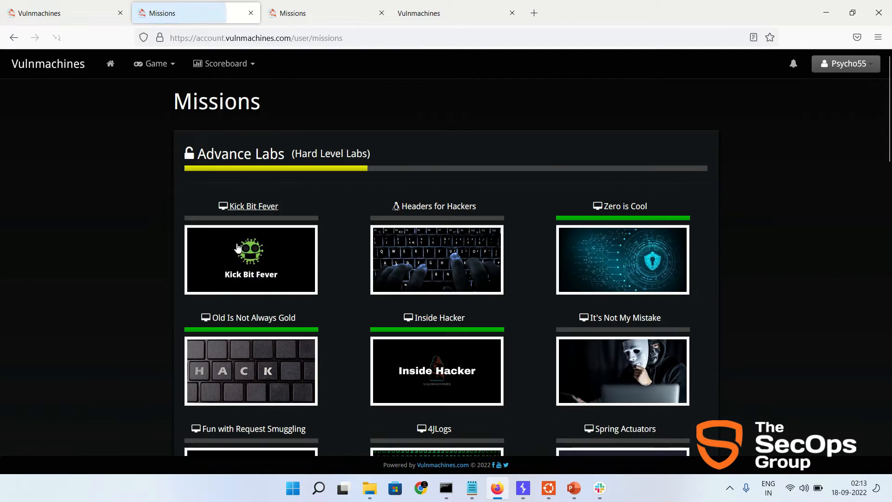
Launch the Fun with Request Smuggling lab via Lab Access, reaching the guest page
scroll("down", 3)
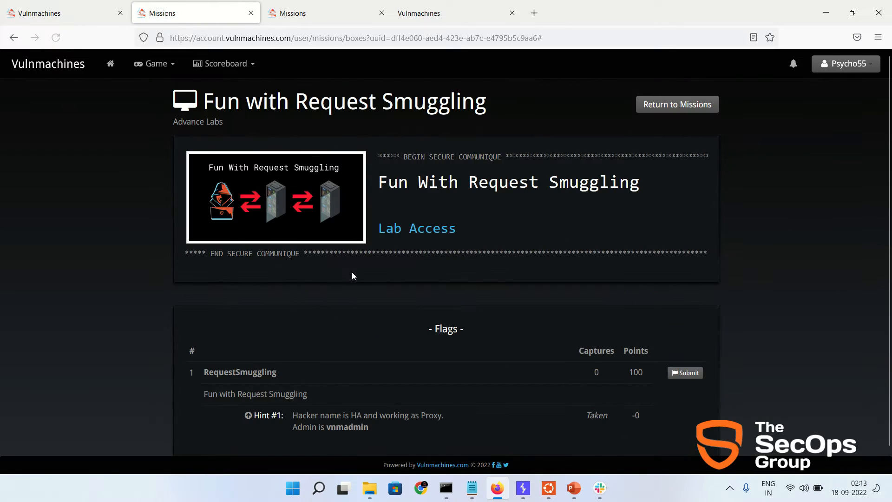
mouse_move(417, 228)
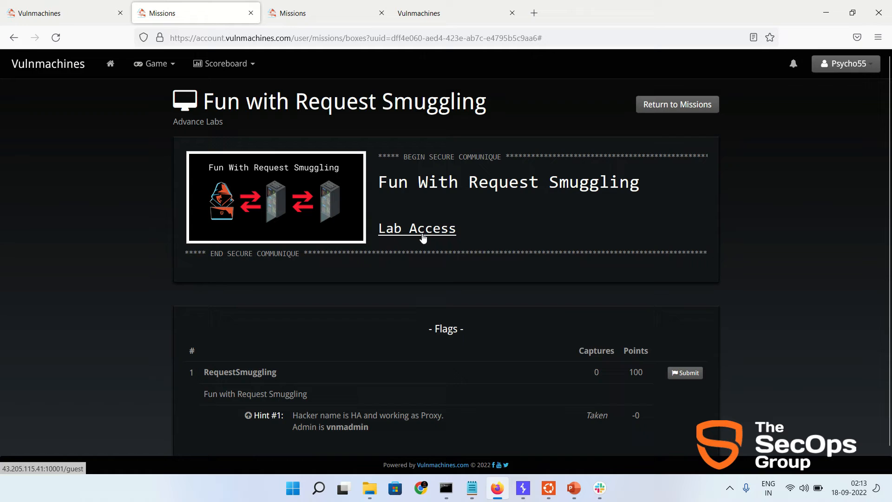
left_click(416, 228)
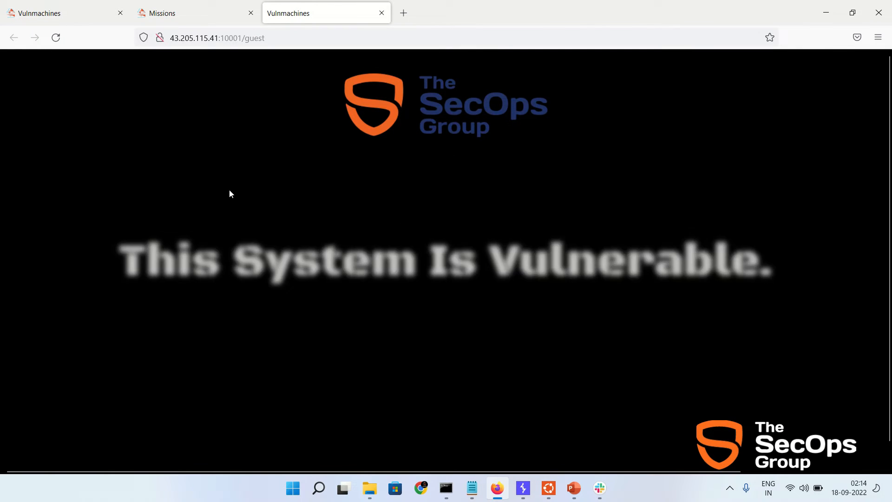
Copy 'vnmadmin' from the mission hint and request the lab's /vnmadmin path, getting 403 Forbidden
left_click(190, 12)
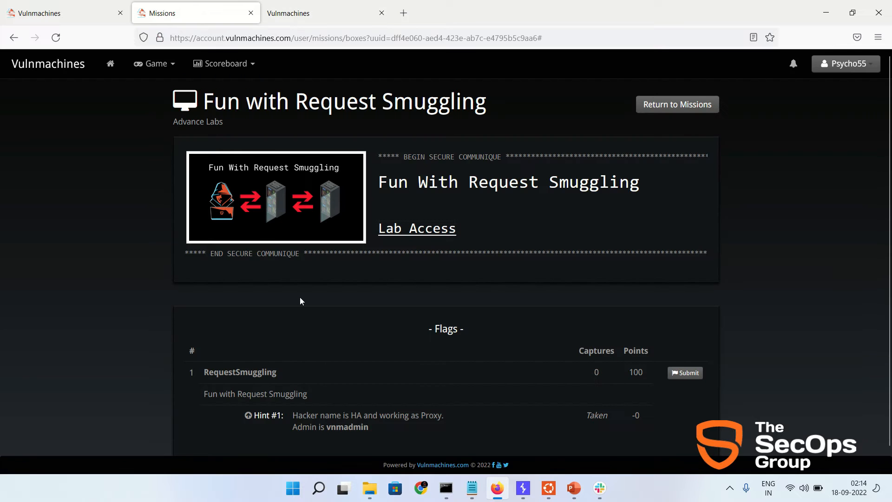
scroll("down", 3)
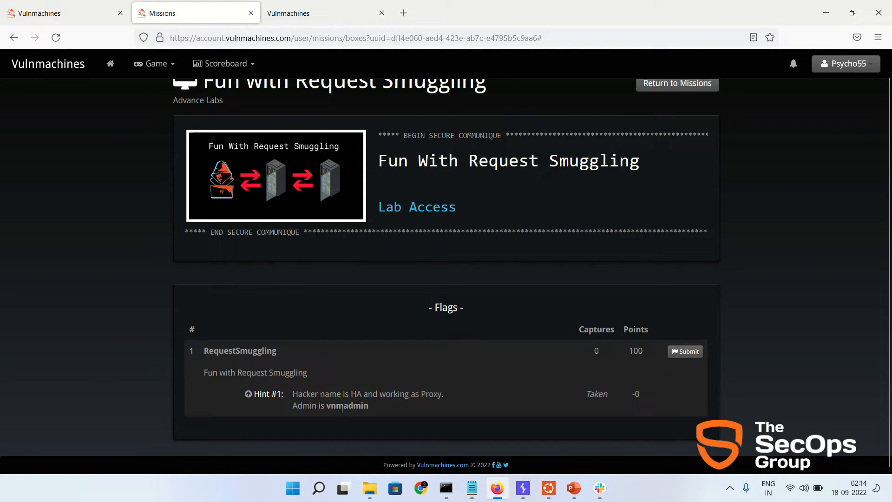
double_click(347, 405)
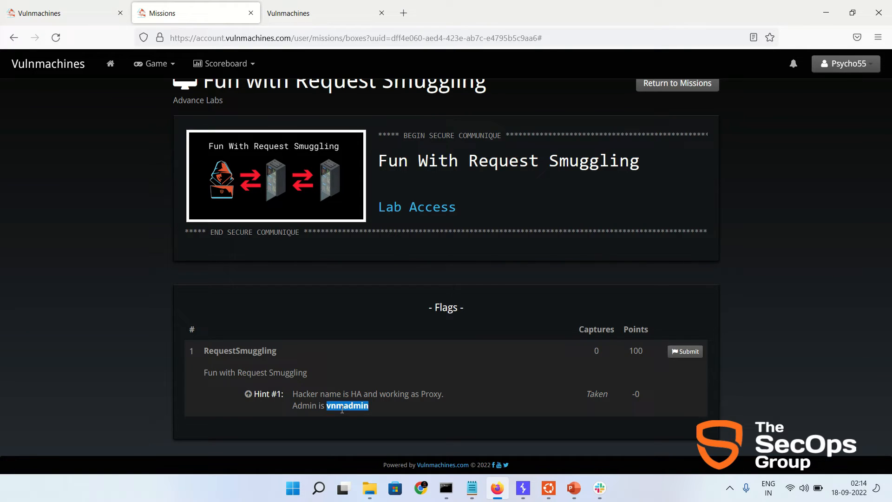
left_click(324, 12)
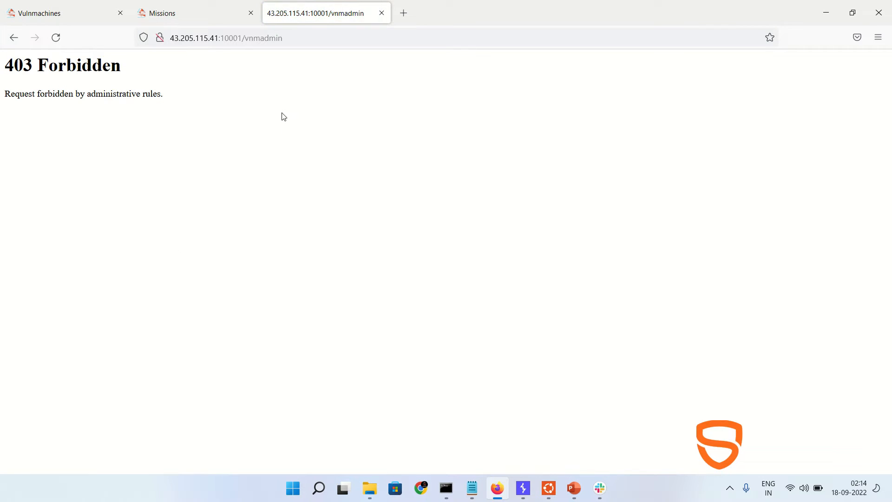
key("ctrl+a")
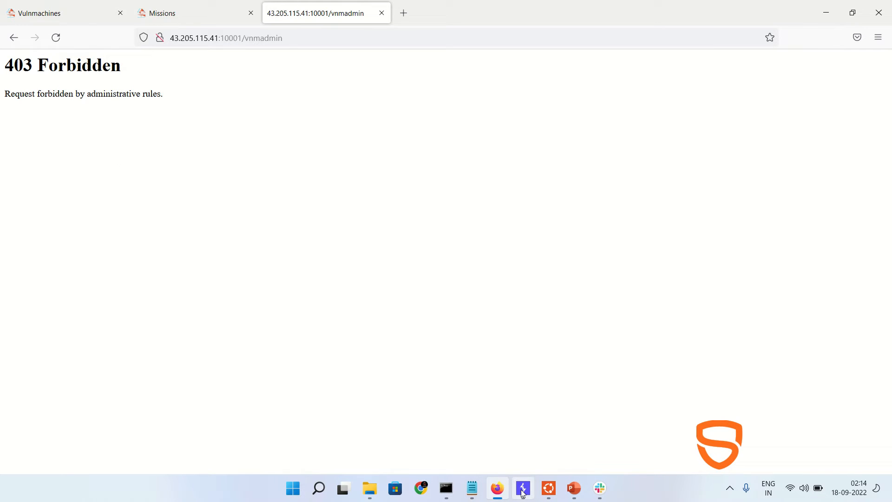
Intercept the lab's GET /guest request in Burp Proxy and load it into Repeater
left_click(522, 488)
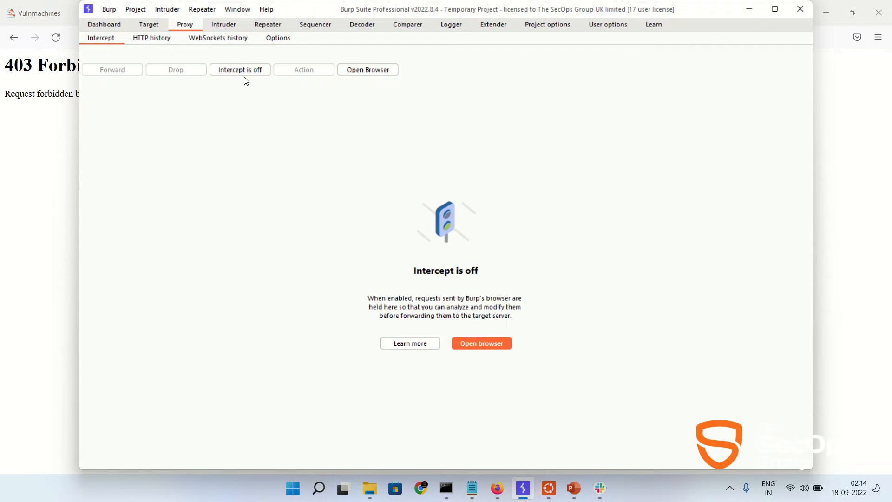
left_click(239, 70)
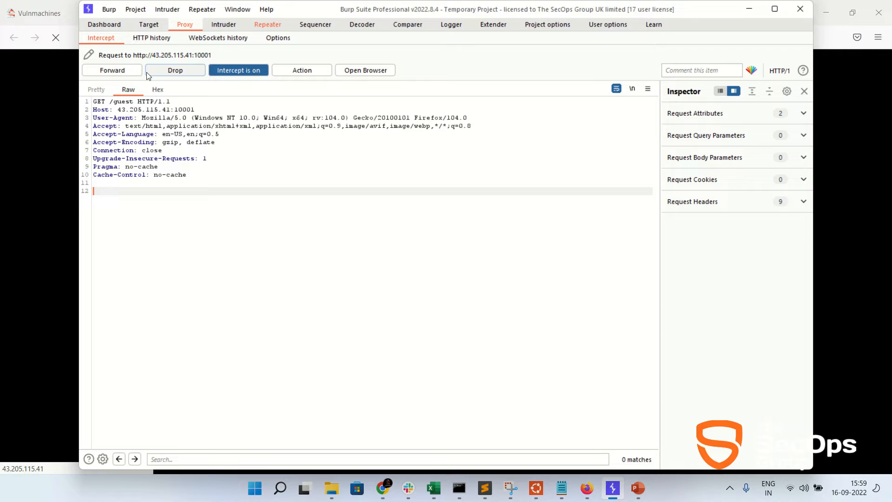
left_click(267, 24)
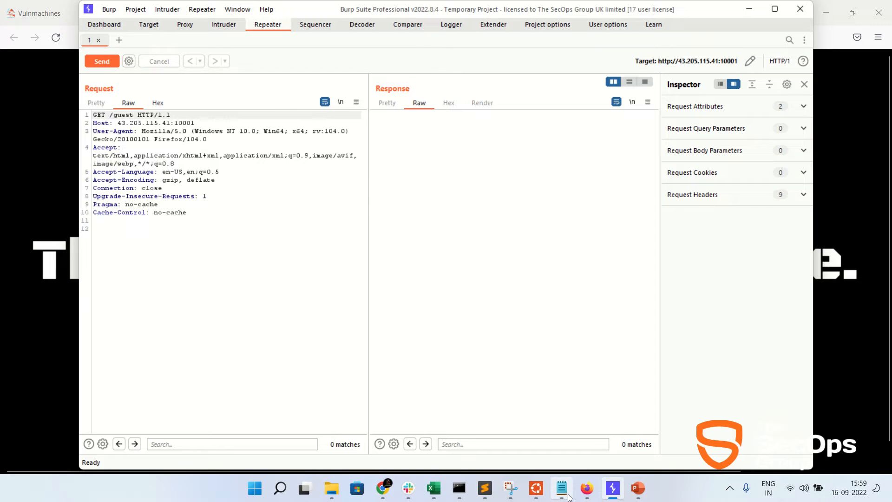
Replace the Repeater request with the POST /guest payload hiding GET /vnmadmin and send it
left_click(561, 488)
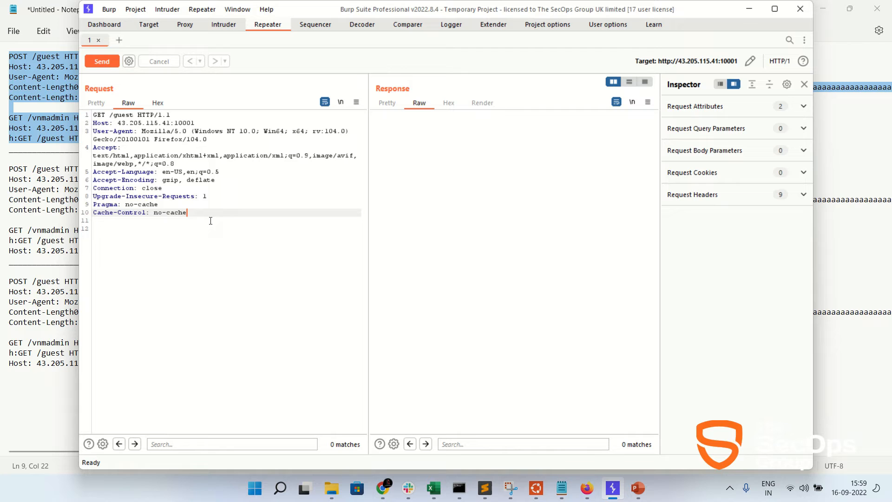
left_click_drag(94, 114, 187, 212)
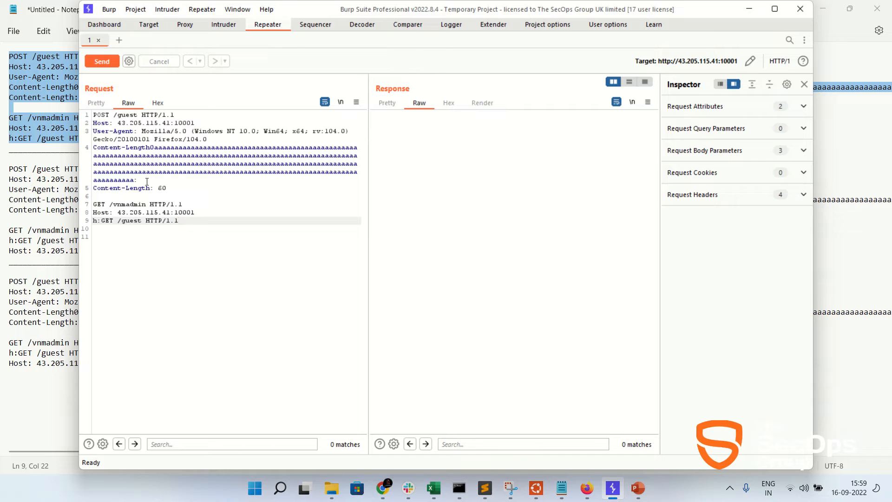
left_click_drag(95, 148, 136, 180)
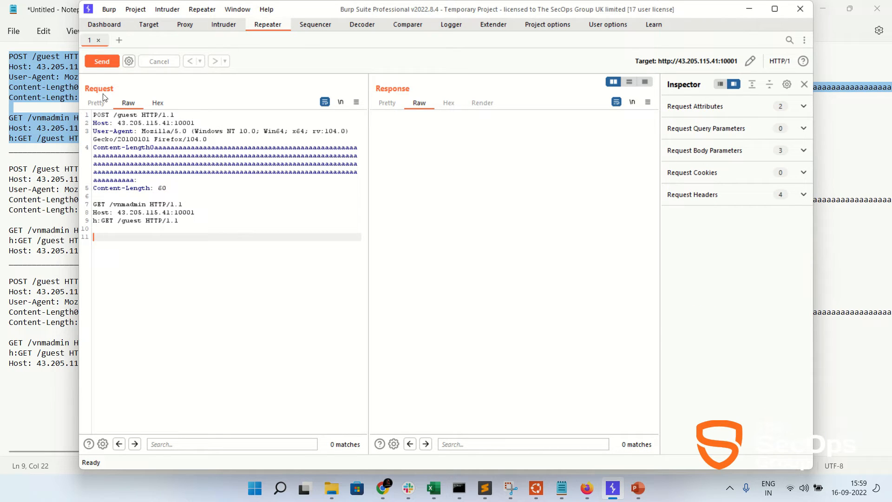
left_click(102, 61)
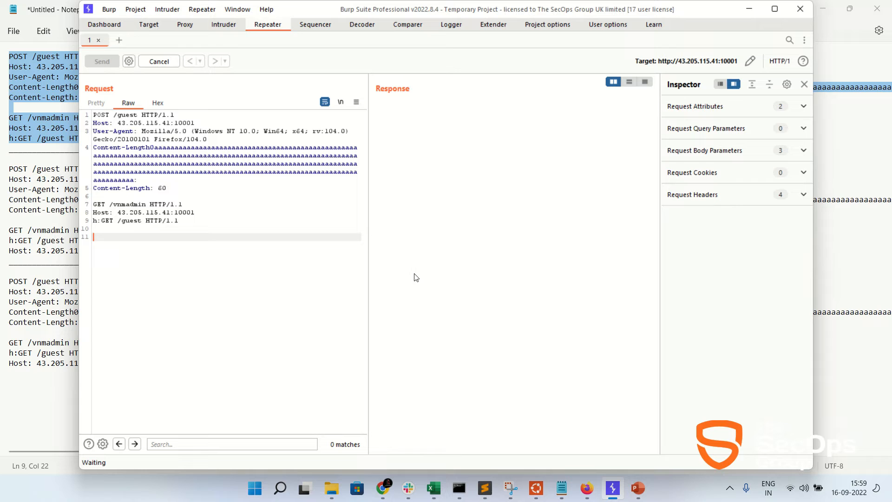
left_click(102, 61)
type("7")
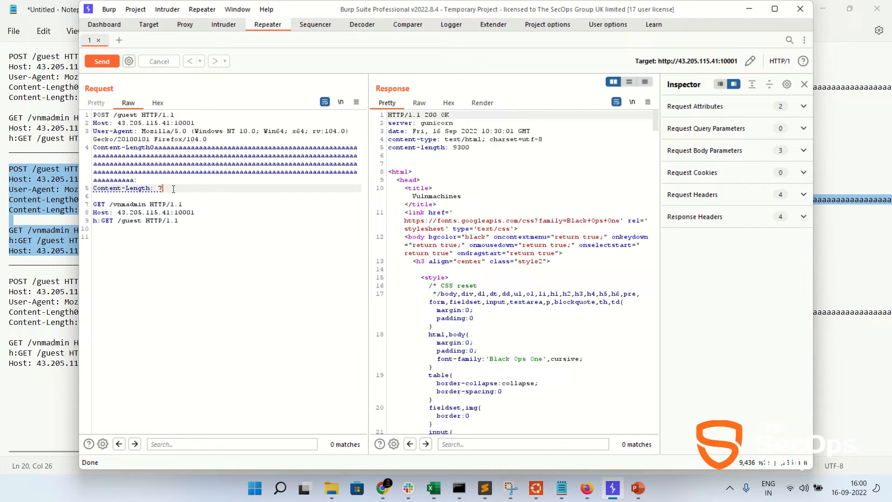
Send with Content-Length 60 (400 Bad request), then set Content-Length 0 and move Host below h:GET
type("0")
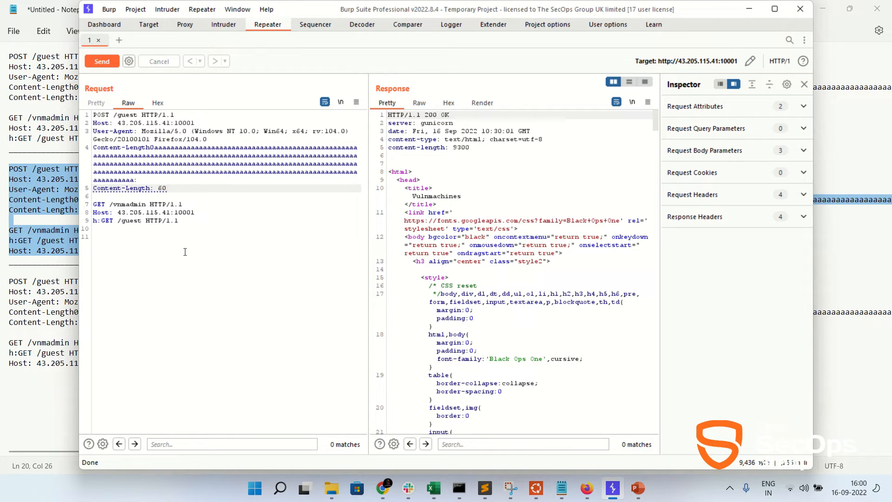
left_click(102, 62)
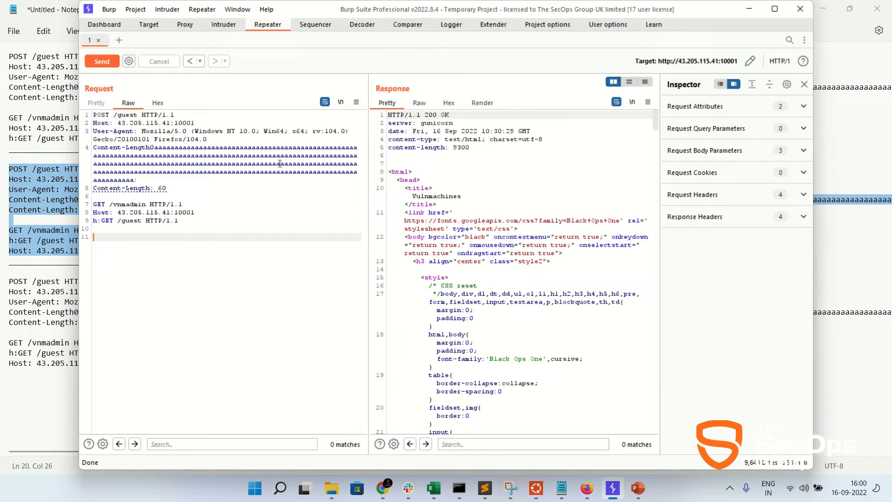
scroll("down", 3)
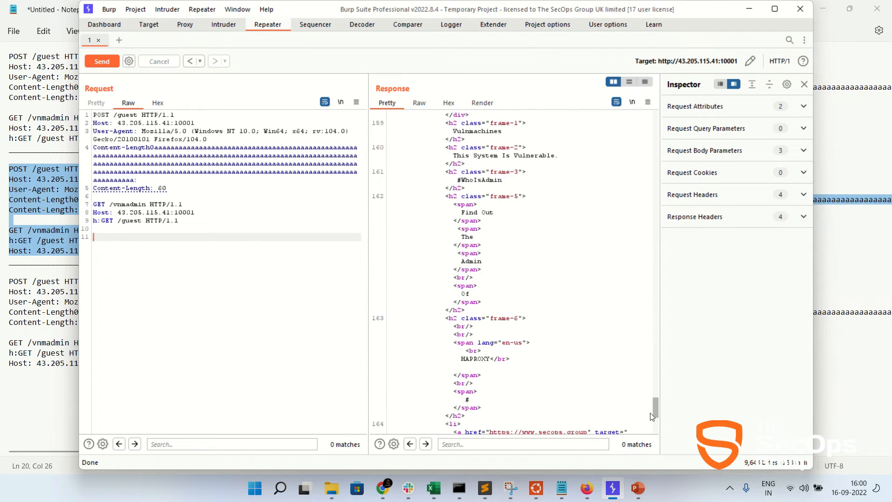
scroll("down", 3)
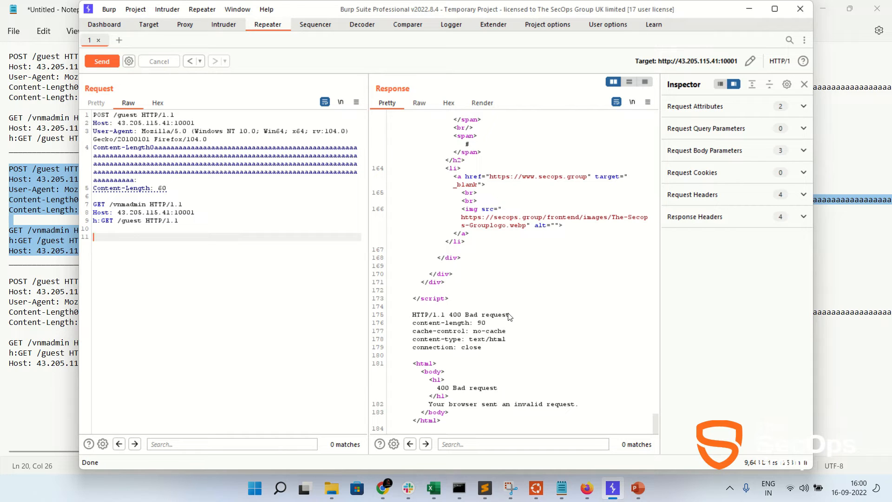
left_click_drag(412, 314, 510, 314)
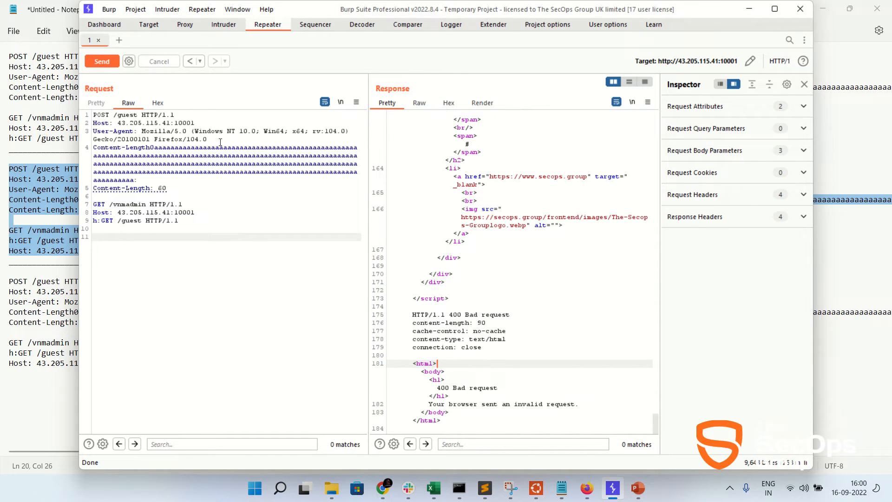
left_click_drag(117, 211, 179, 221)
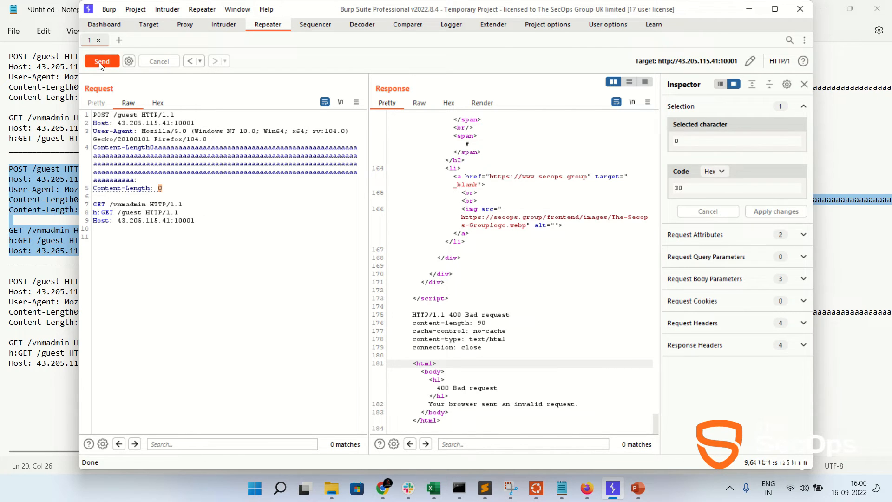
Send the Content-Length 0 request and review the 400 Bad Request and 403 Forbidden responses
left_click(103, 61)
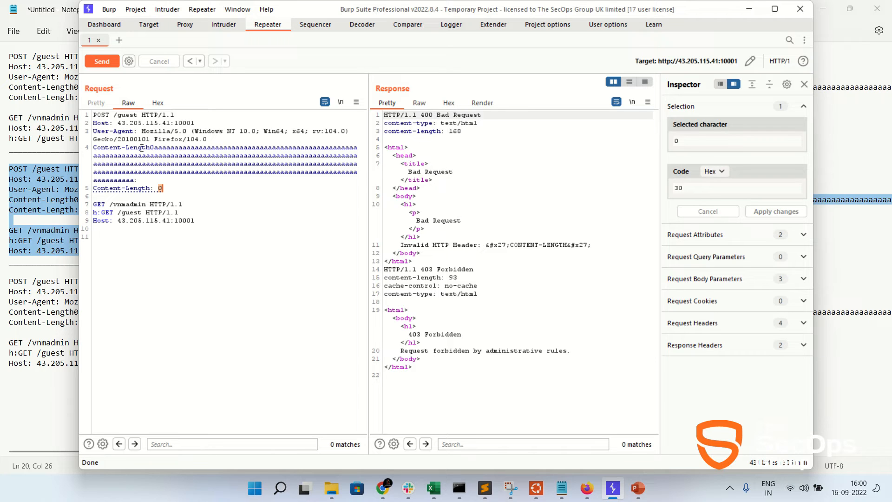
left_click_drag(94, 114, 165, 189)
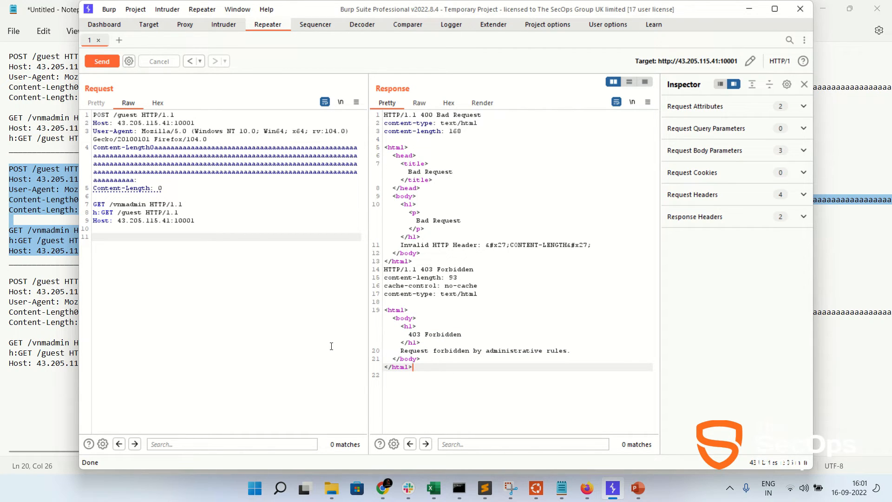
mouse_move(613, 487)
type("26")
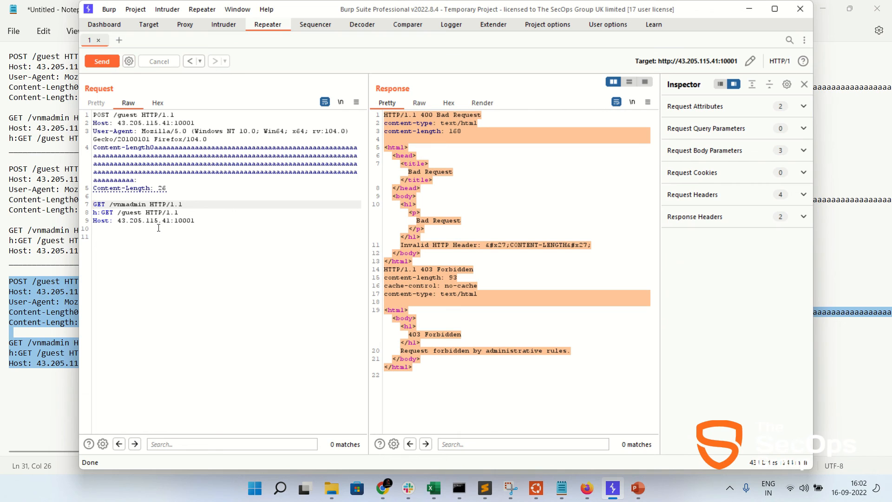
mouse_move(102, 61)
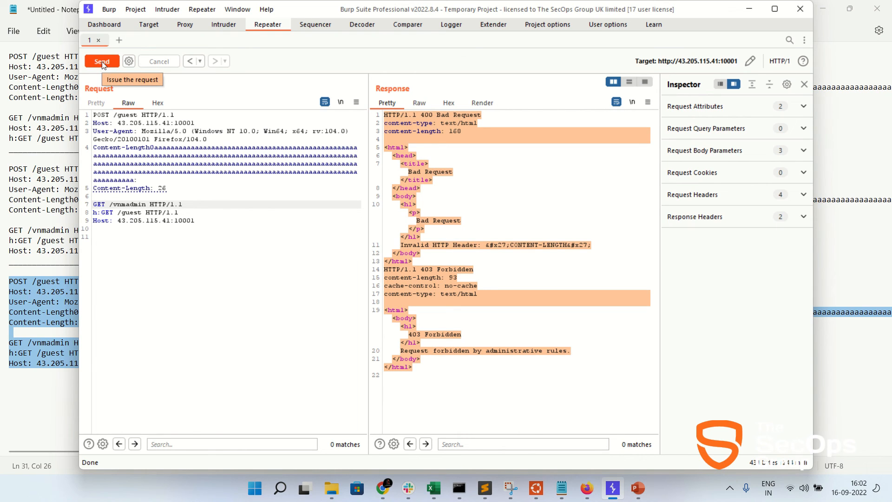
Send the Content-Length 26 request and scroll to the 200 OK carrying the Vulnmachines admin flag
left_click(102, 61)
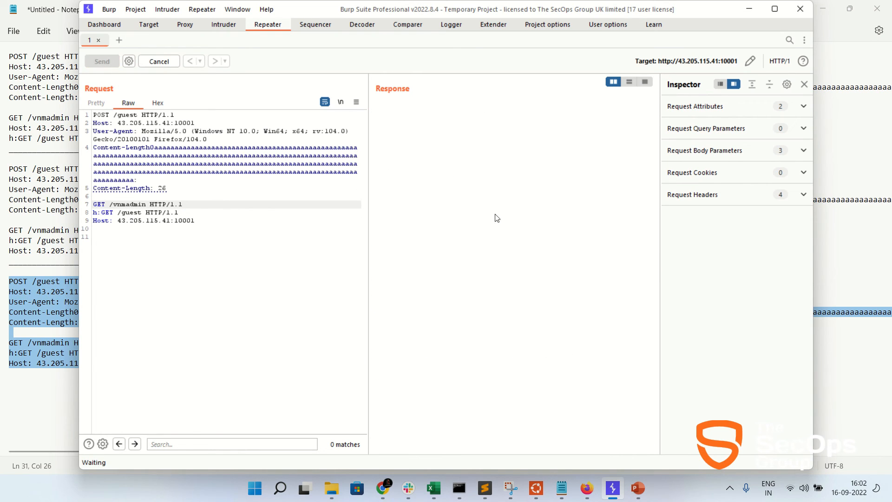
left_click(102, 61)
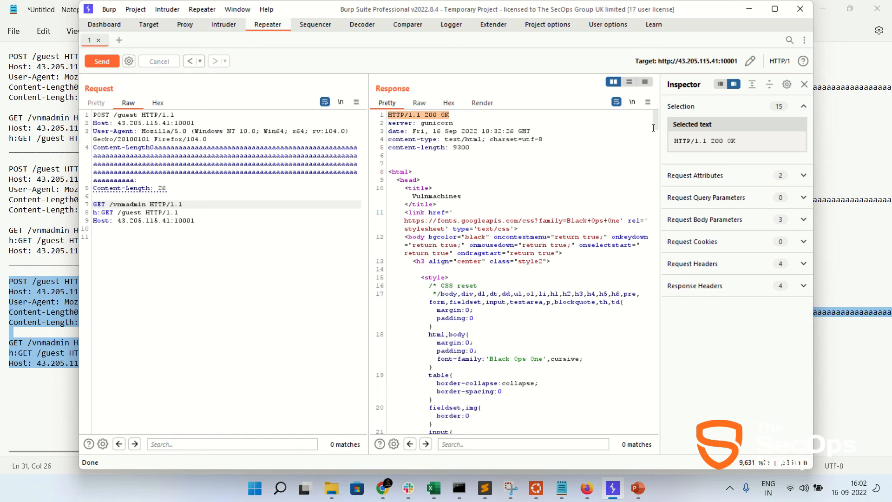
scroll("down", 3)
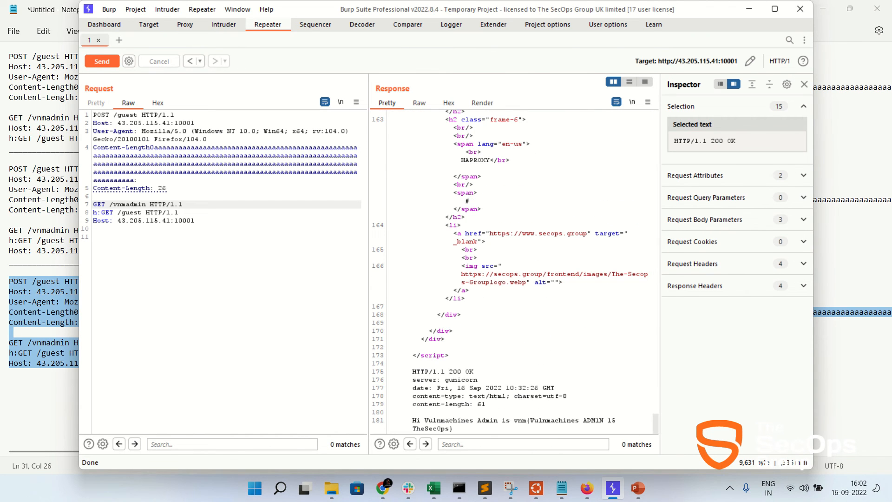
mouse_move(214, 239)
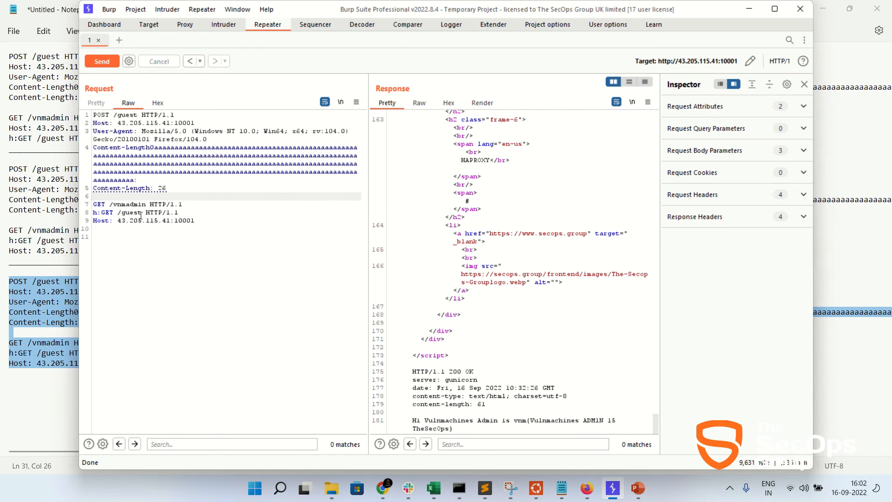
Highlight the admin flag in the response, then close Burp to reach the exit confirmation
double_click(130, 204)
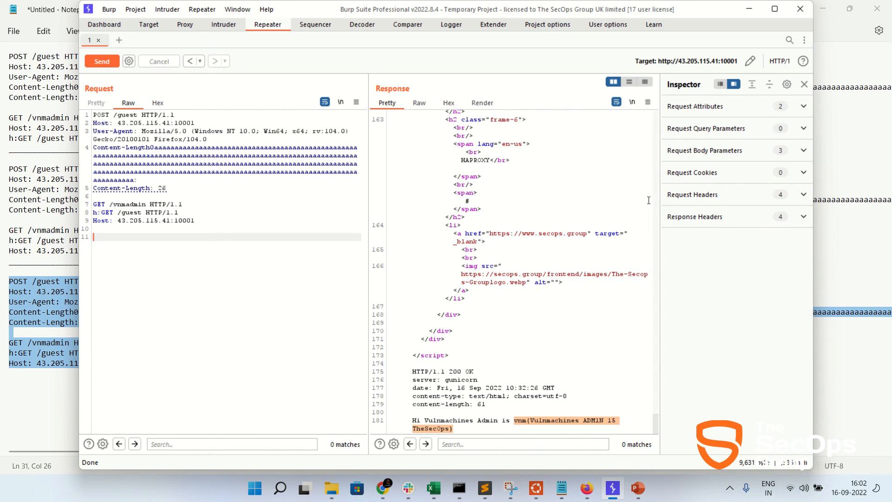
left_click(799, 9)
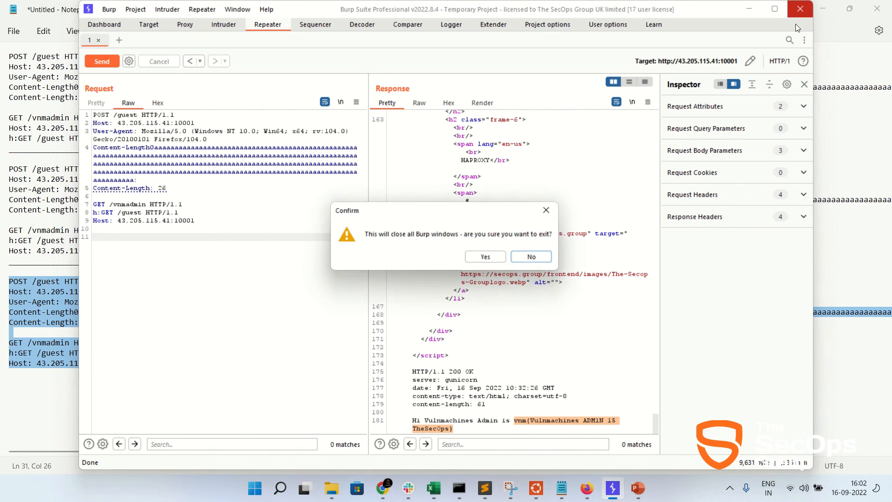